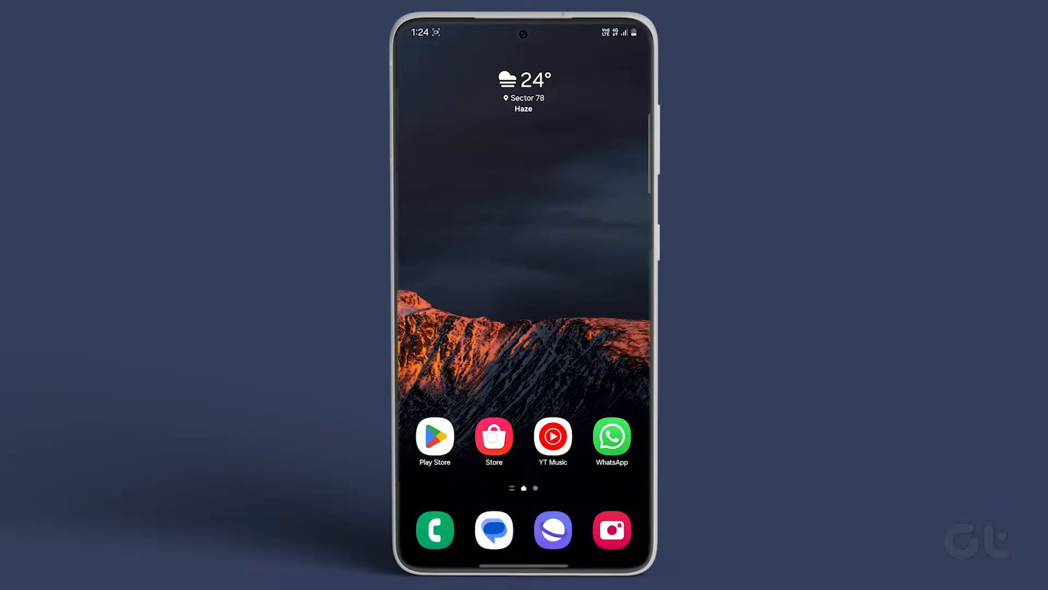
- Check Galaxy Store's Updates page and confirm no app updates are pending
left_click(494, 434)
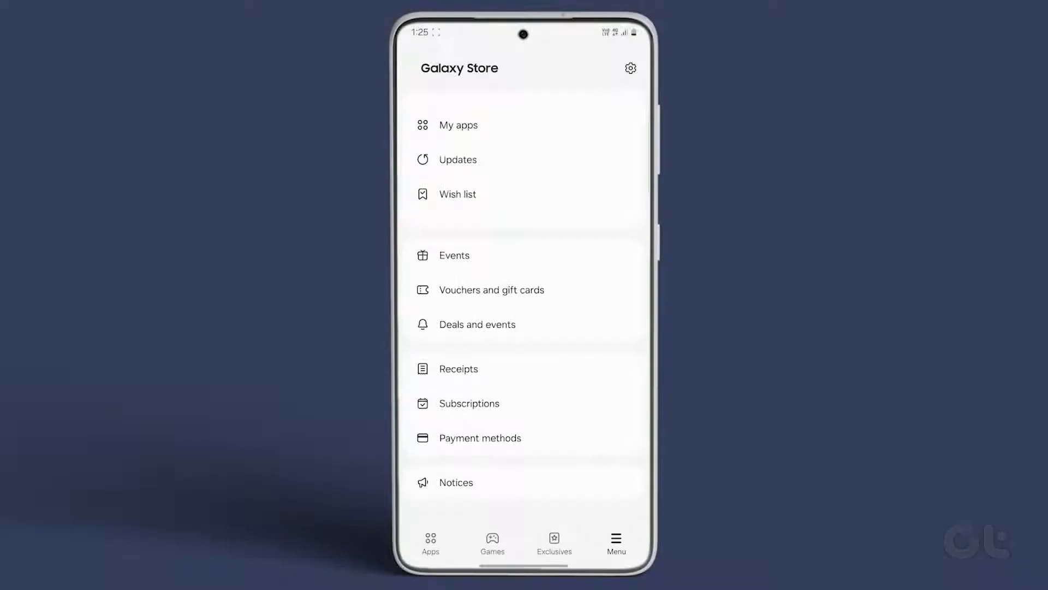
left_click(457, 159)
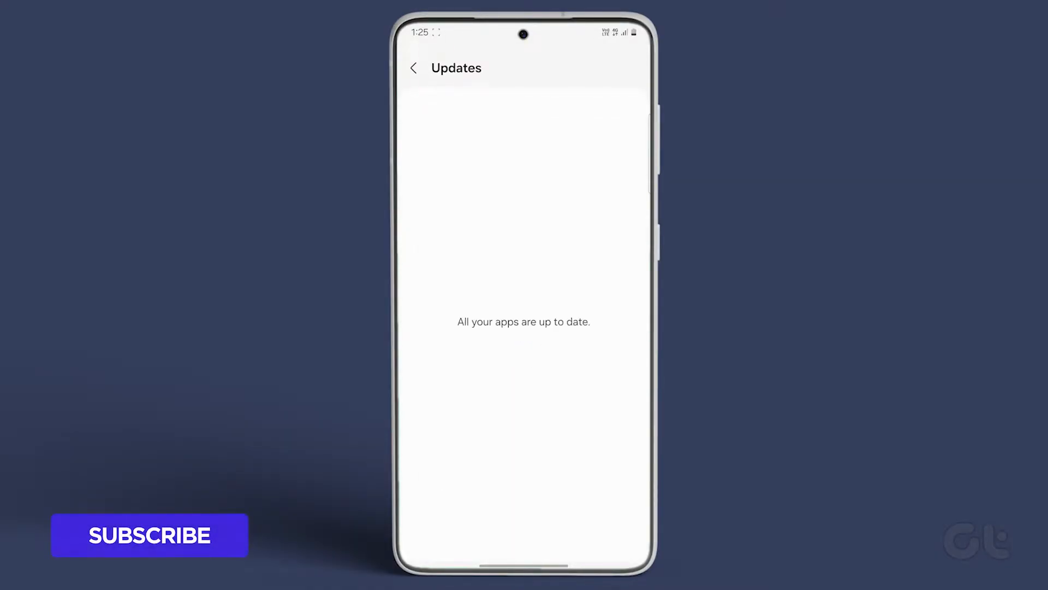
left_click(149, 535)
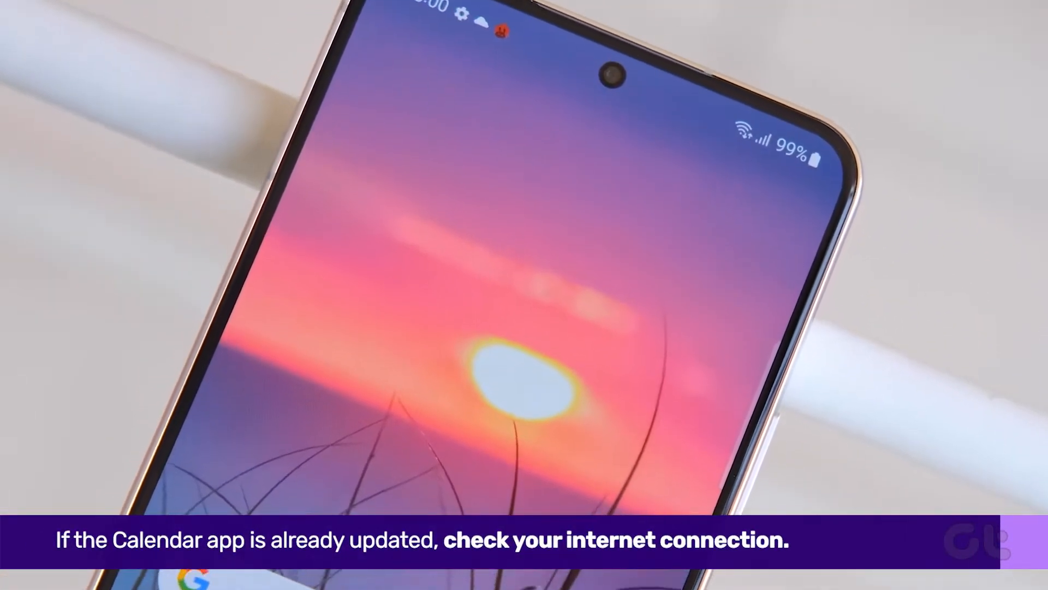
scroll("down", 3)
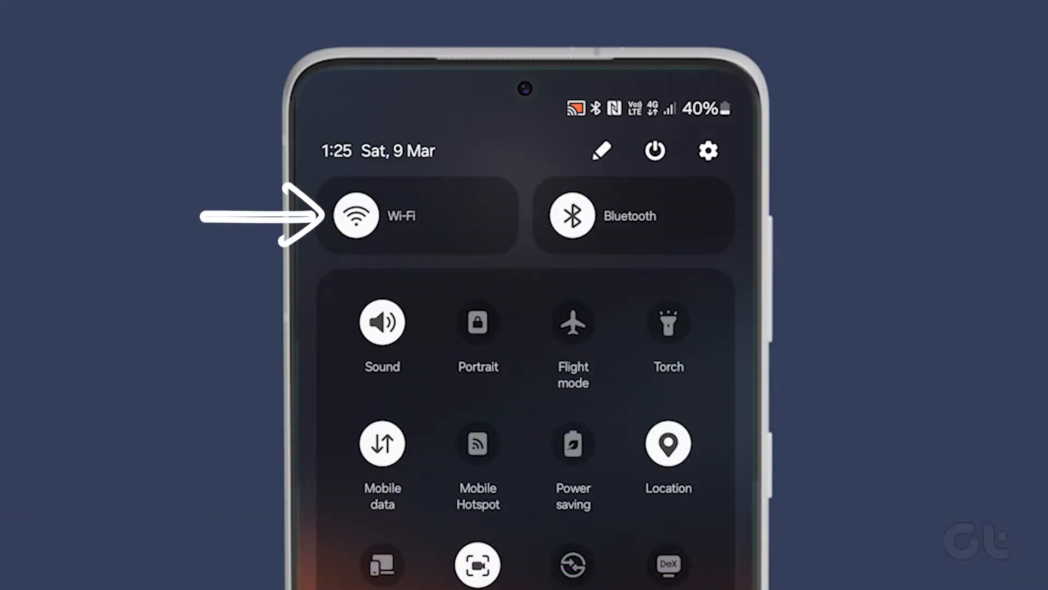
- Turn Wi-Fi back on and cycle mobile data off and on in Quick Settings
left_click(355, 215)
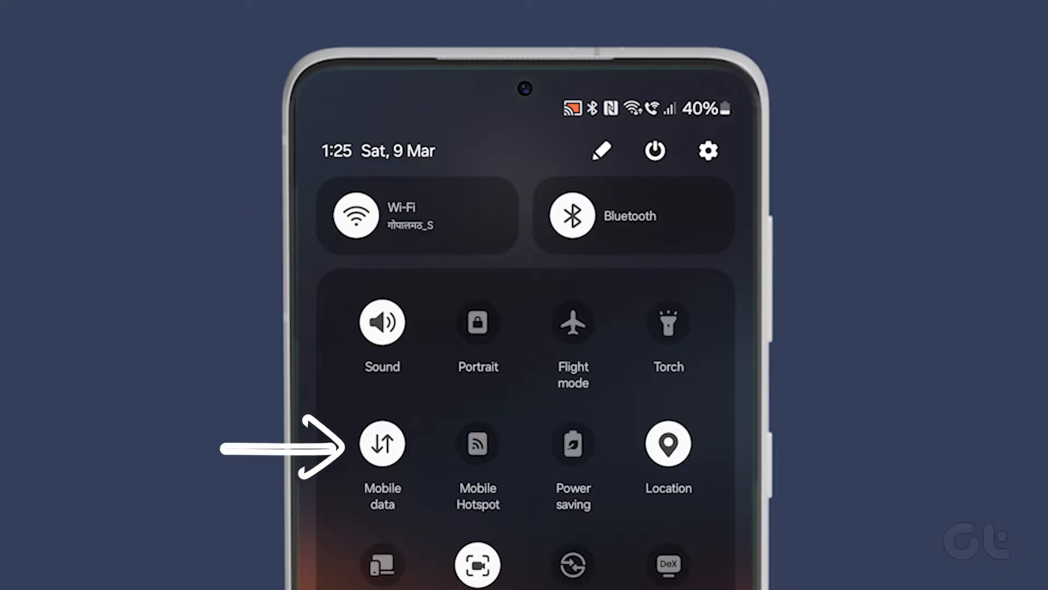
left_click(382, 443)
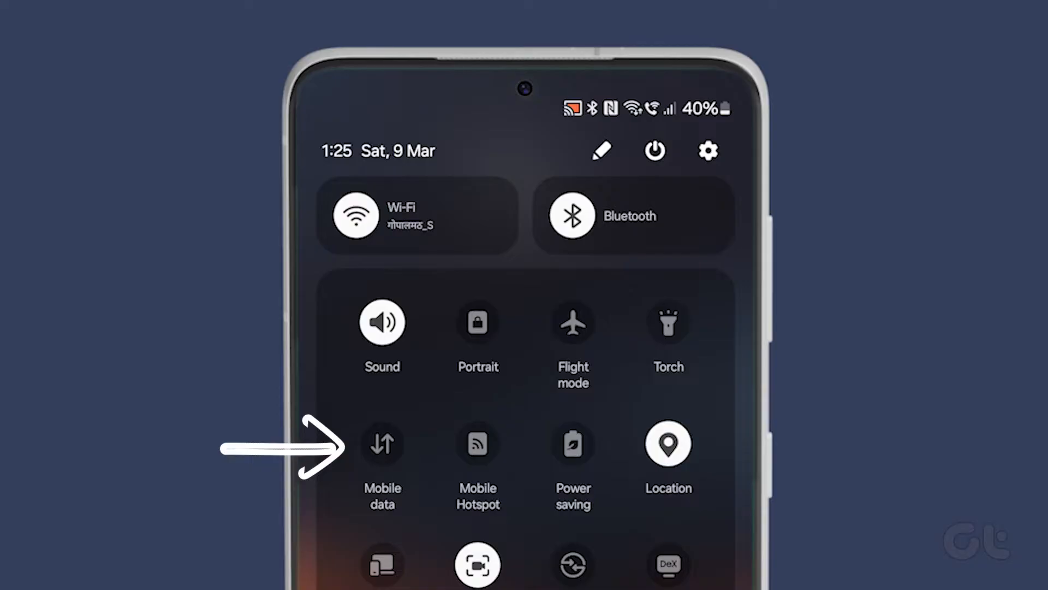
left_click(382, 460)
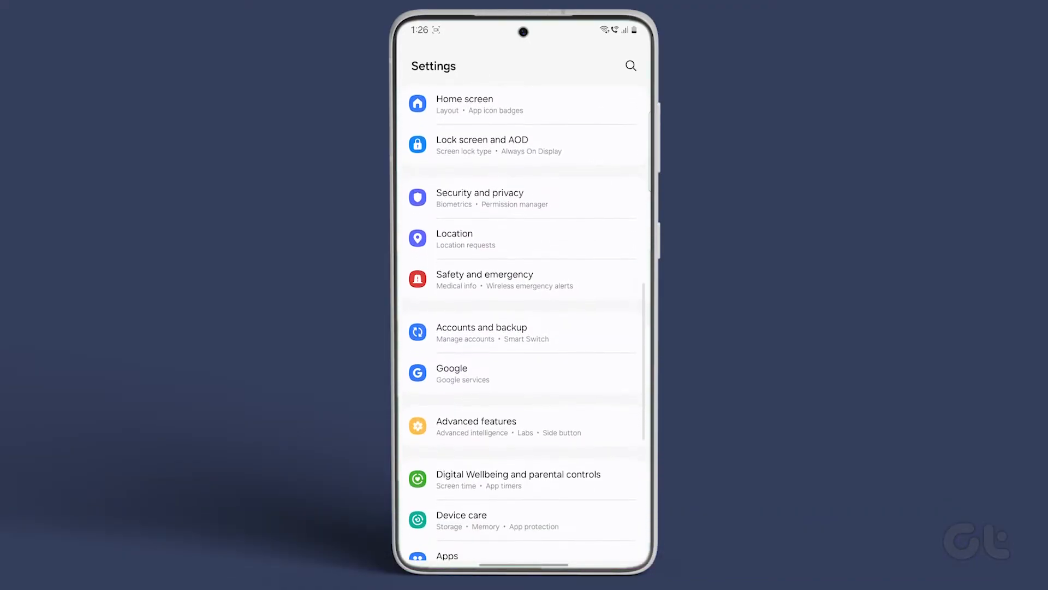
- Turn on Calendar in the Samsung account's sync settings under Accounts and backup
left_click(482, 332)
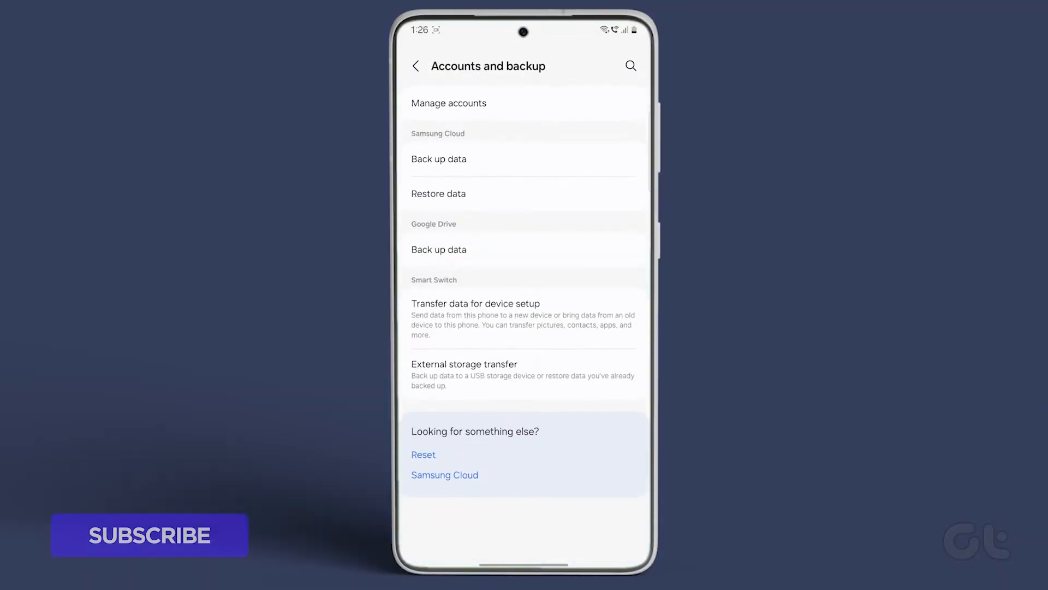
left_click(449, 103)
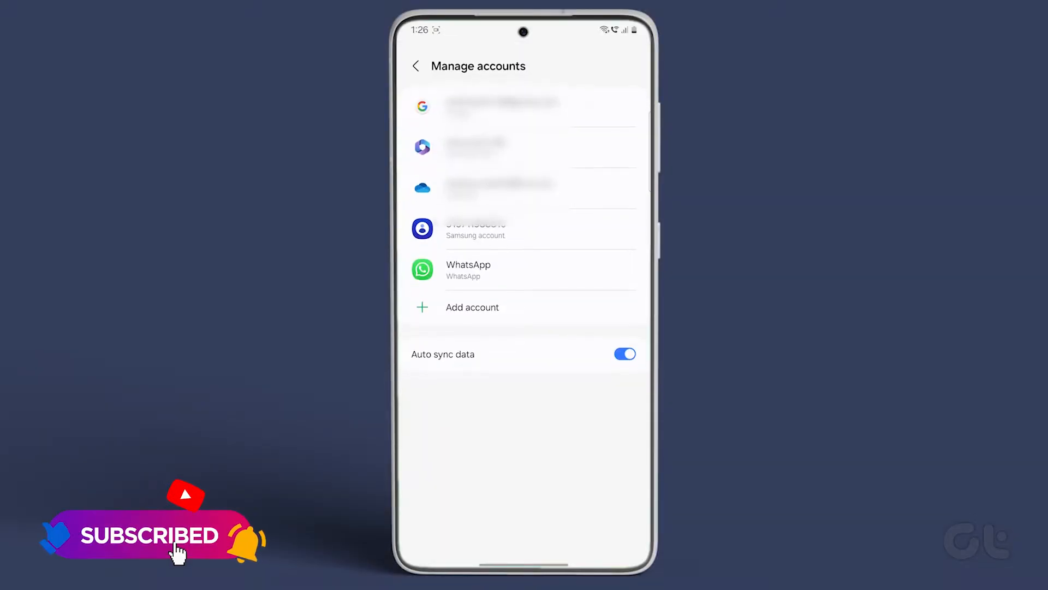
left_click(525, 228)
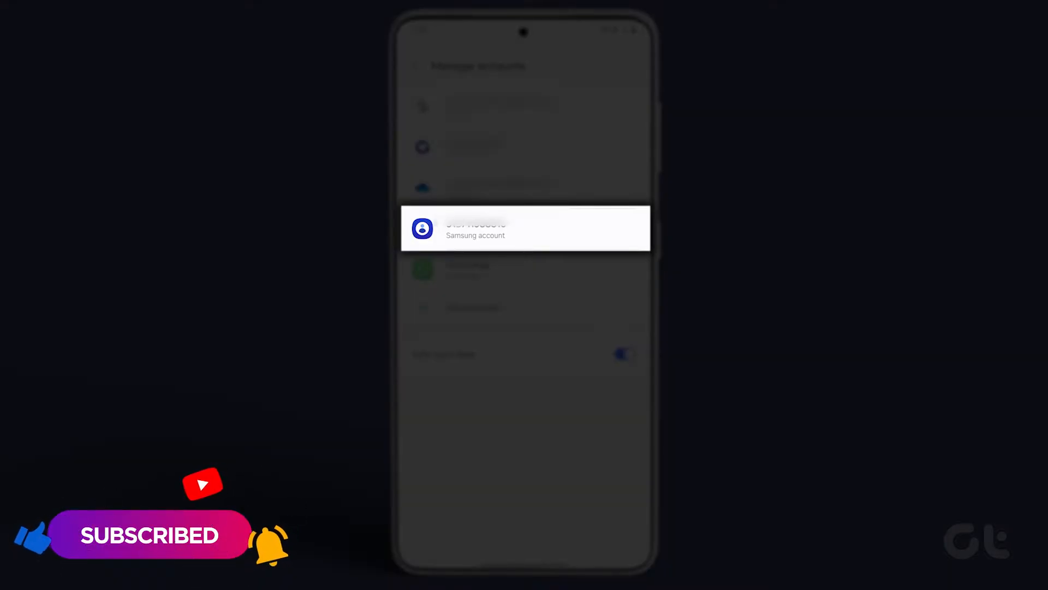
left_click(524, 228)
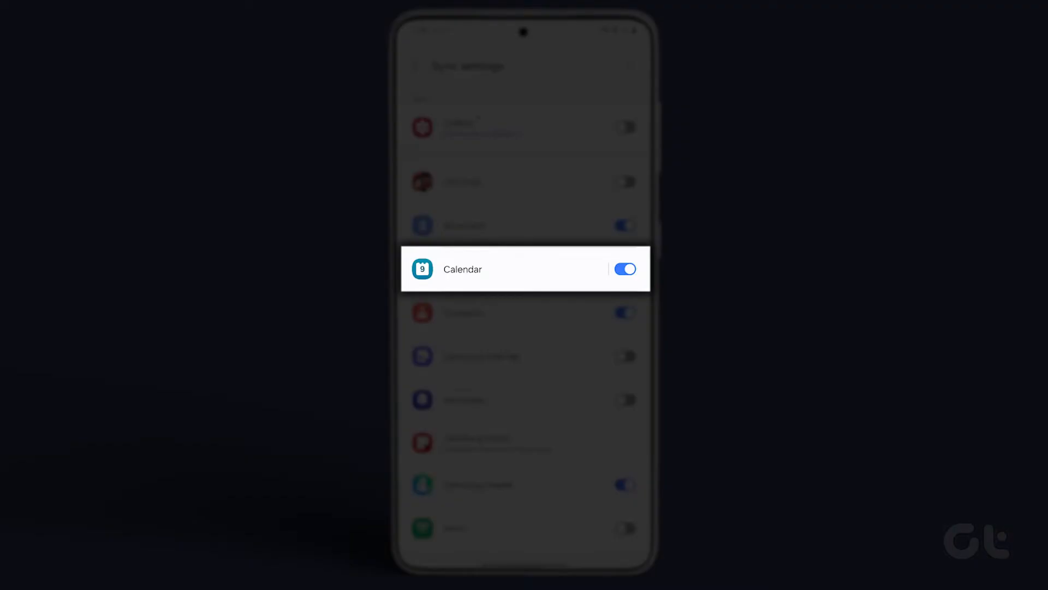
left_click(623, 128)
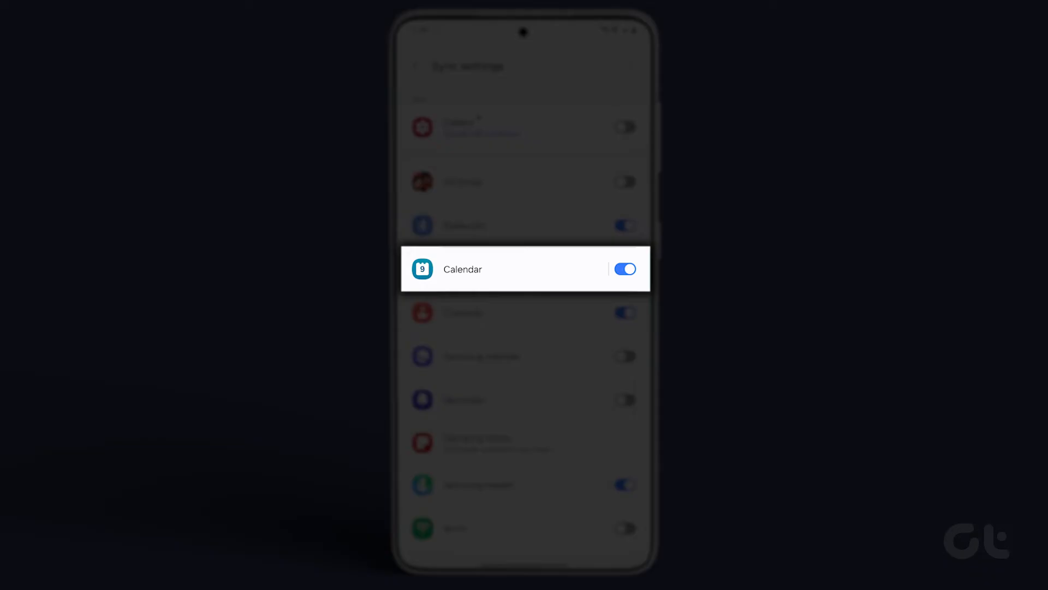